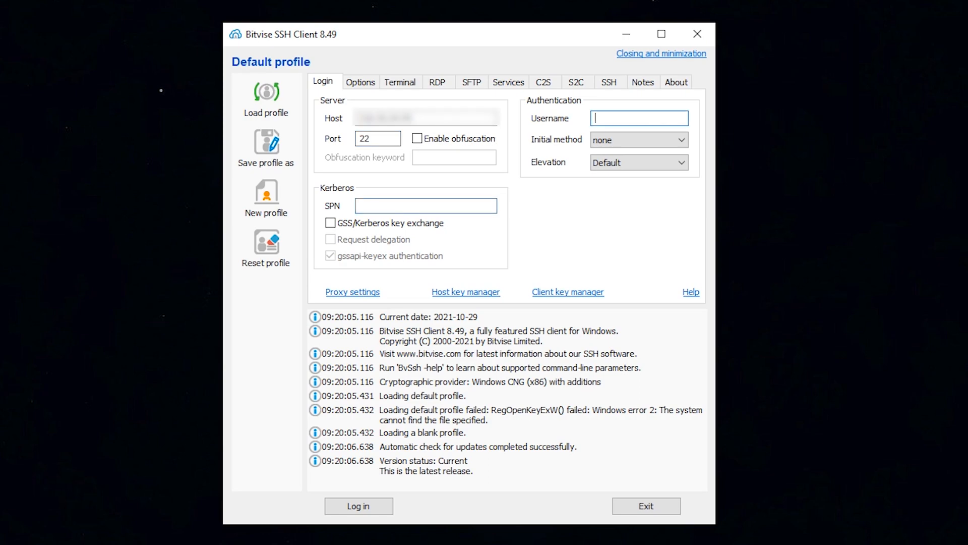
- Log in to the server as root with the password
click(358, 506)
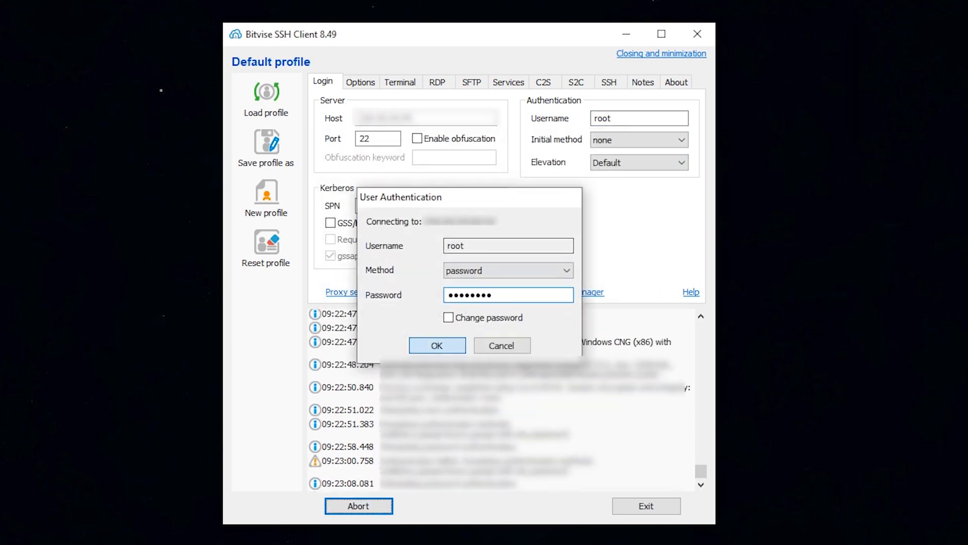
click(437, 345)
text(y)
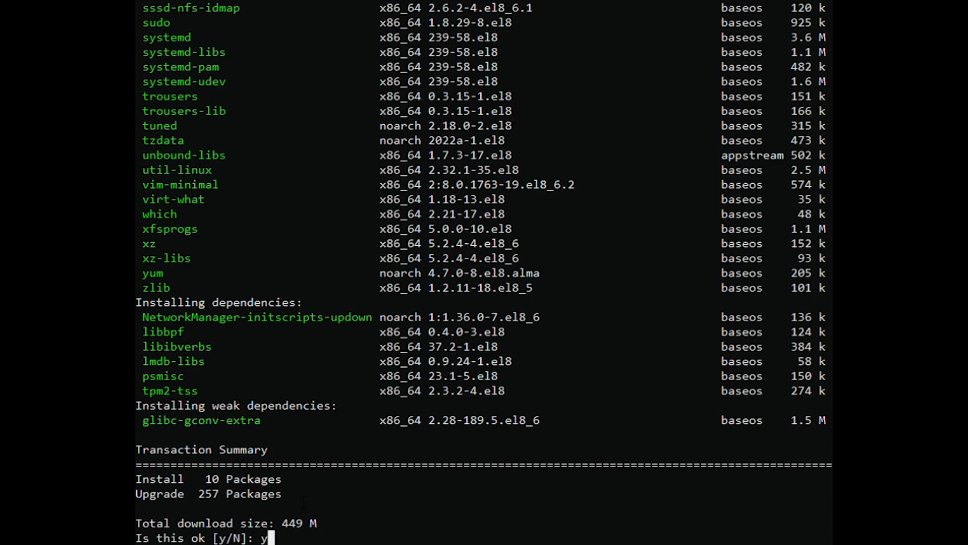
- Confirm the dnf update transaction of 257 upgrades and 10 installs, and follow it to completion
key(Return)
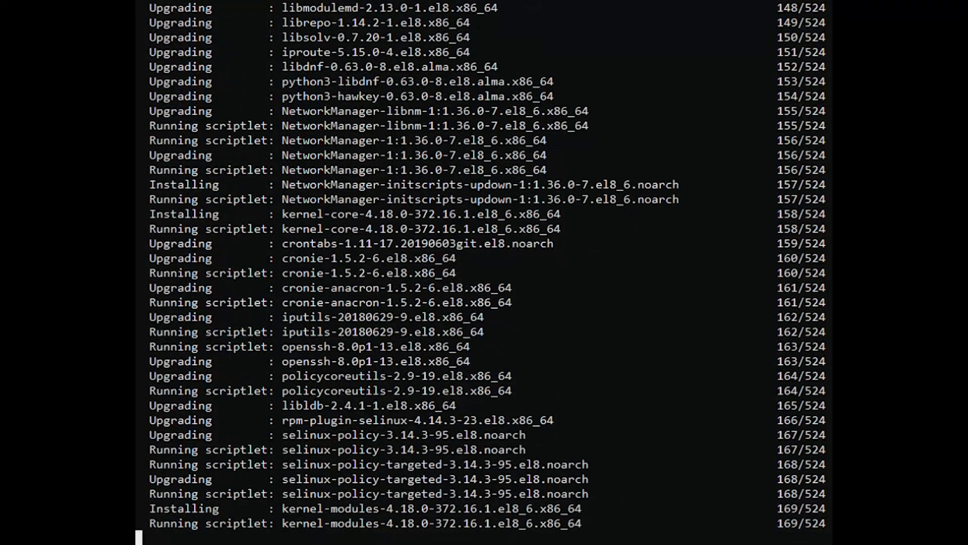
scroll(down, 3)
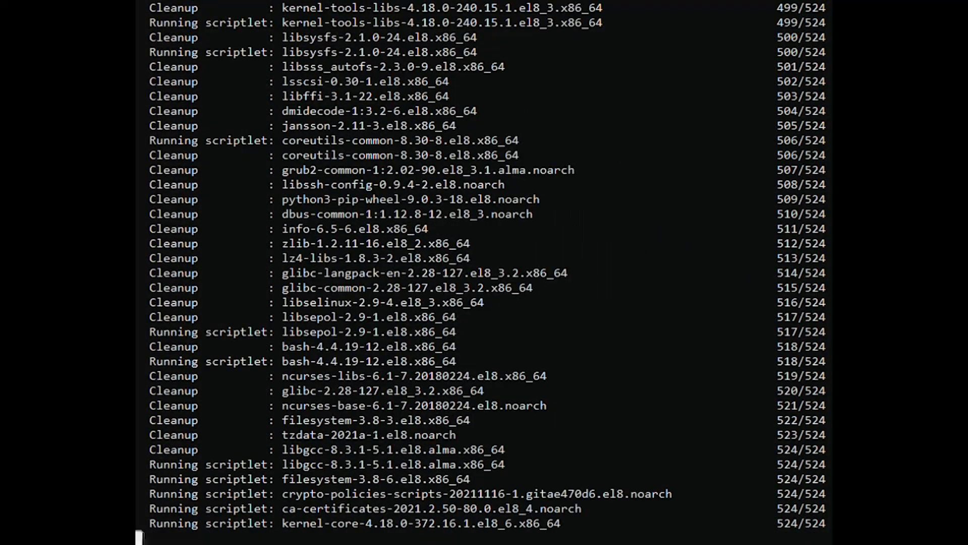
scroll(down, 3)
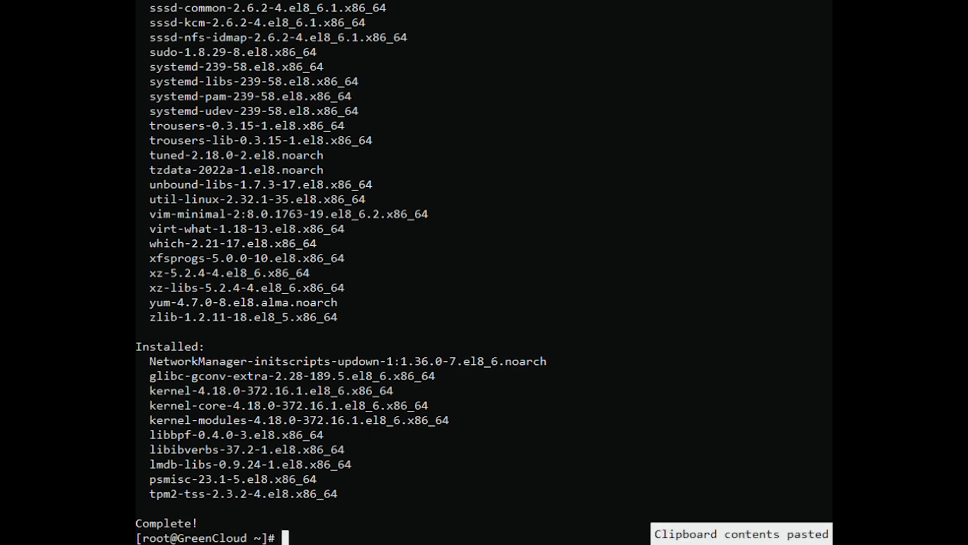
- Create /etc/yum.repos.d/mongodb.repo in vi and begin 'dnf repolist'
text(vi /etc/yum.repos.d/mongodb.repo)
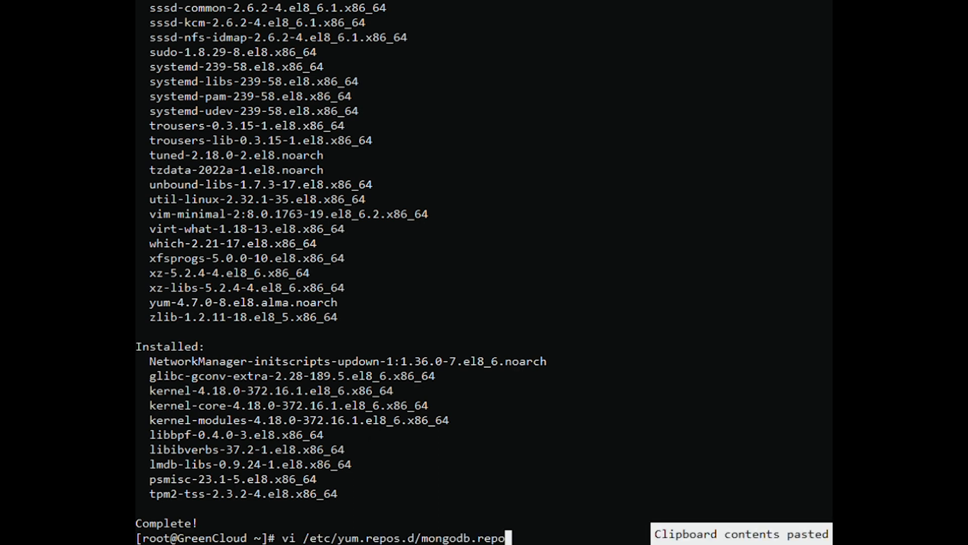
key(Return)
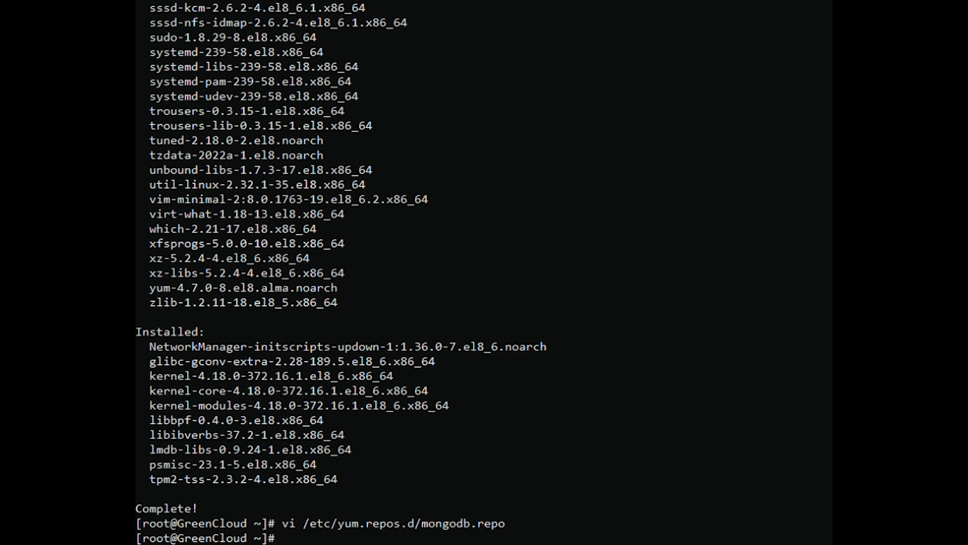
text(dnf repolist)
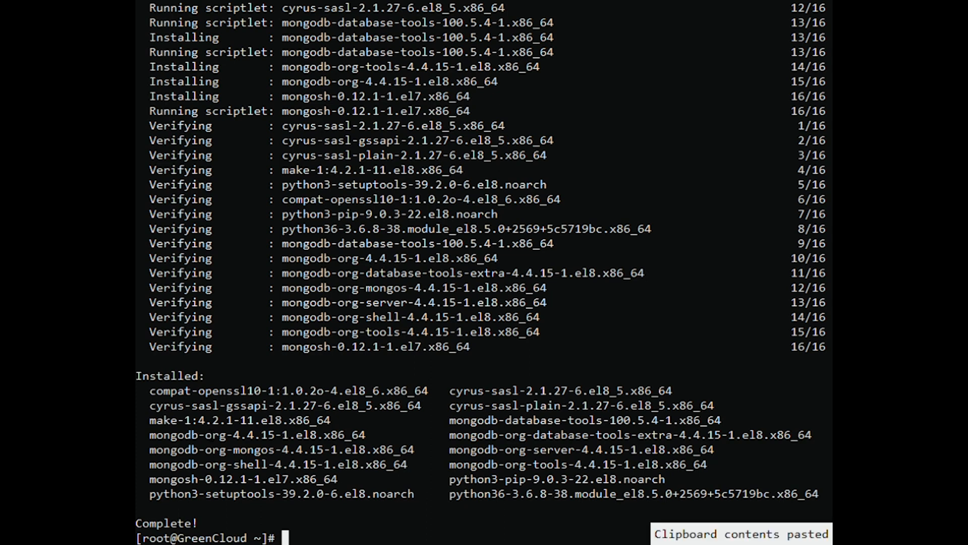
- Start a heredoc append to /etc/yum.conf with 'cat >> /etc/yum.conf << EOF'
text(cat >> /etc/yum.conf << EOF)
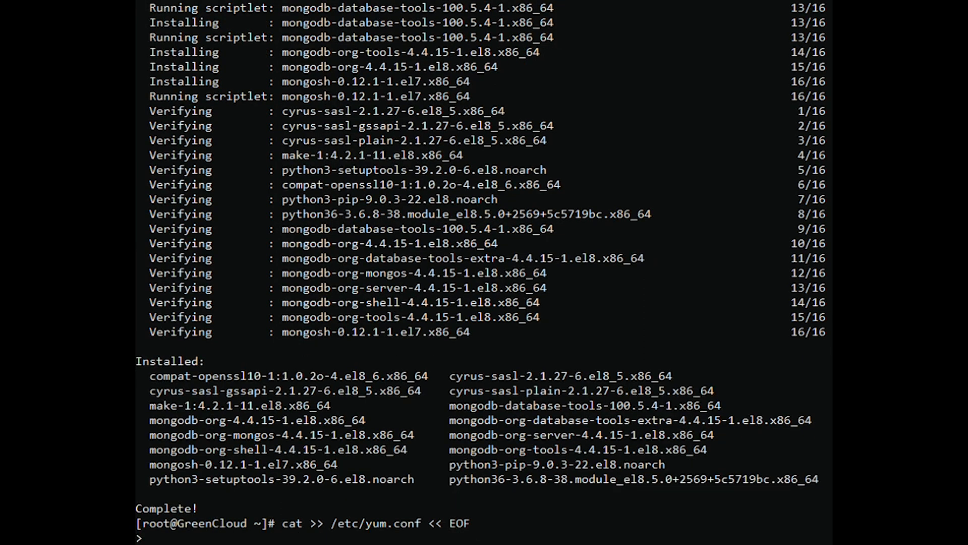
- Append an exclude line for the mongodb-org packages to yum.conf, then type 'systemctl start mongod'
text(exclude=mongodb-org,mongodb-org-database,mongodb-org-server,mongodb-org-shell,mongodb-org-mongos,mongodb-org-tools)
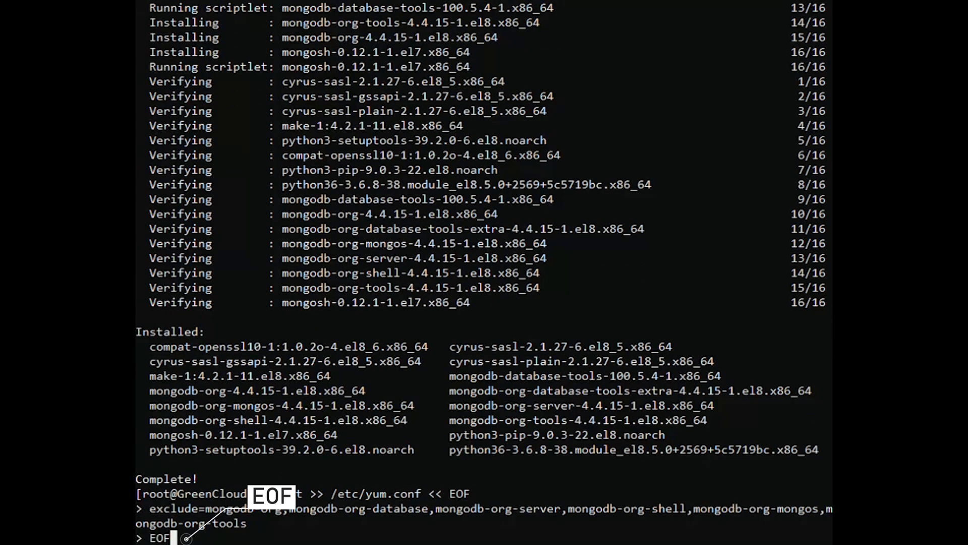
key(Return)
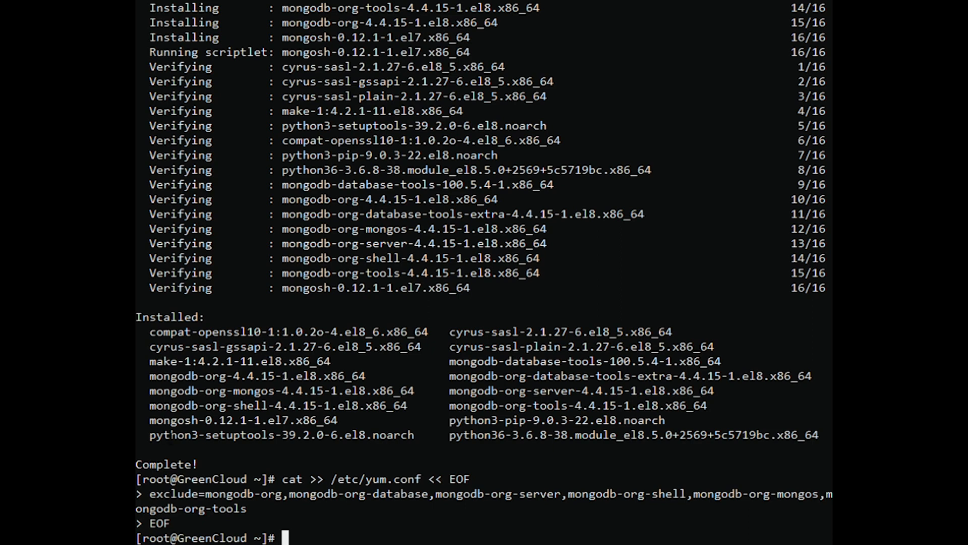
text(systemctl start mongod)
text(systemctl enable mongod)
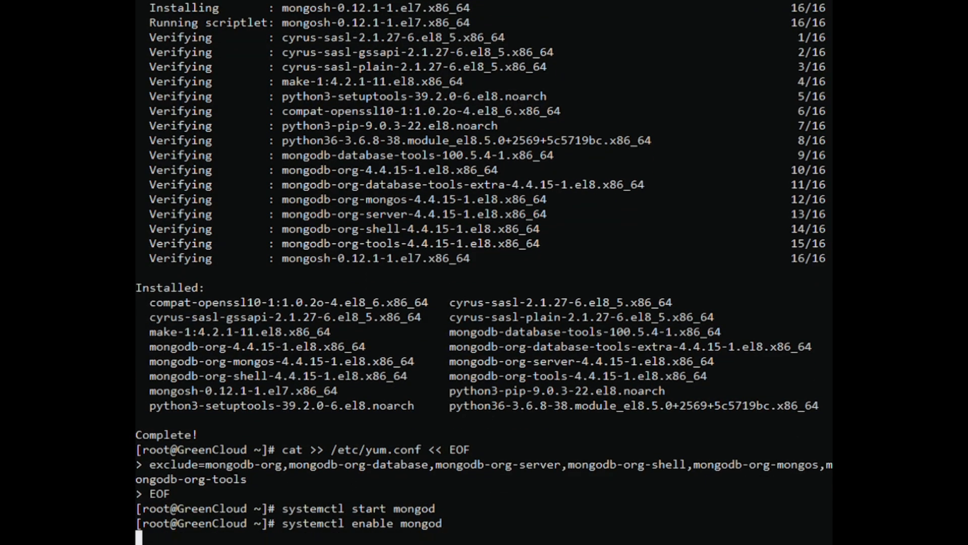
- Enable mongod at boot, check its active (running) status, and paste the mongo shell command
key(Return)
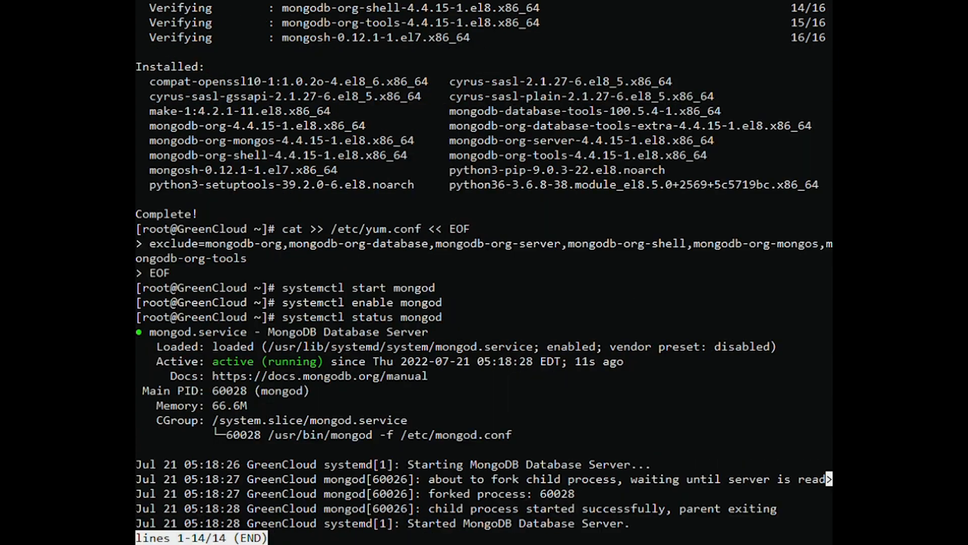
key(q)
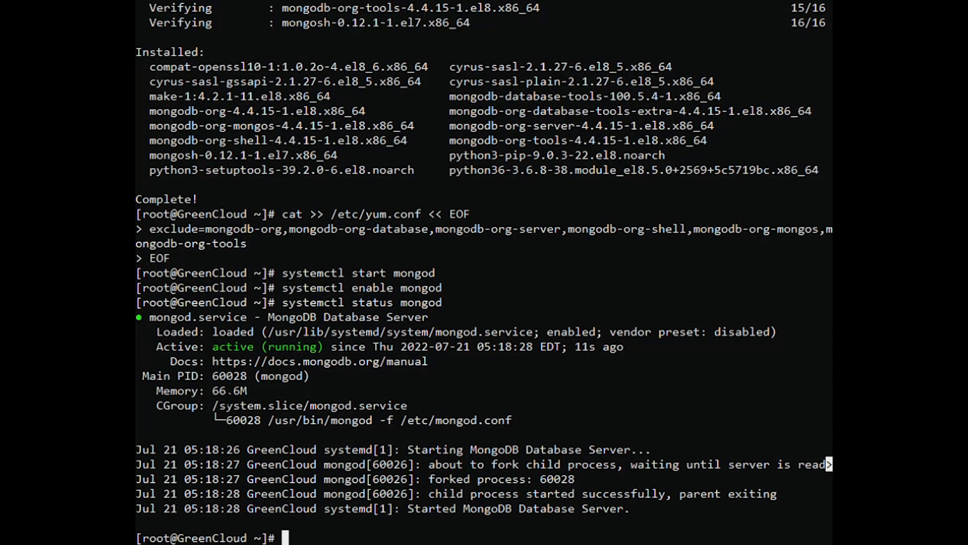
key(ctrl+v)
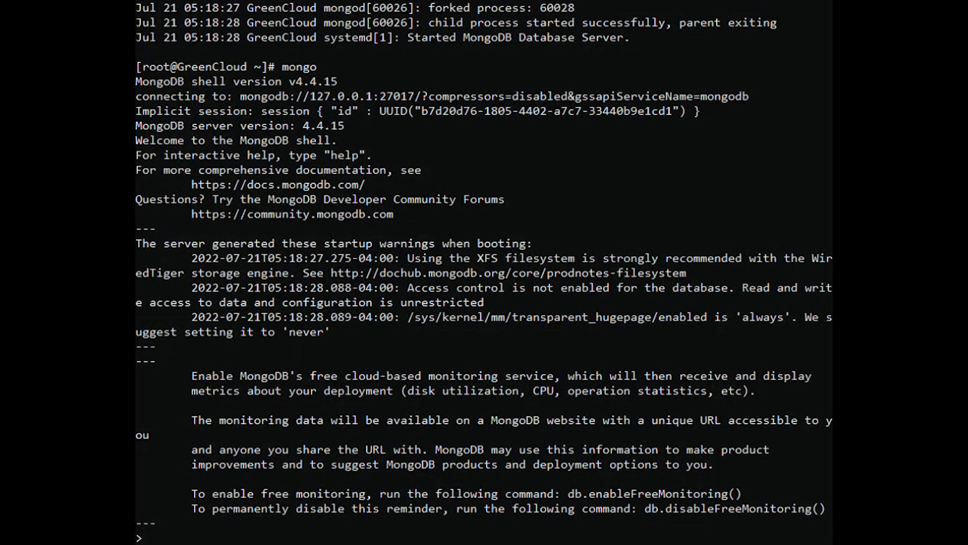
- In the admin database, create user Greencloud with userAdminAnyDatabase role and run 'show users'
text(use admin)
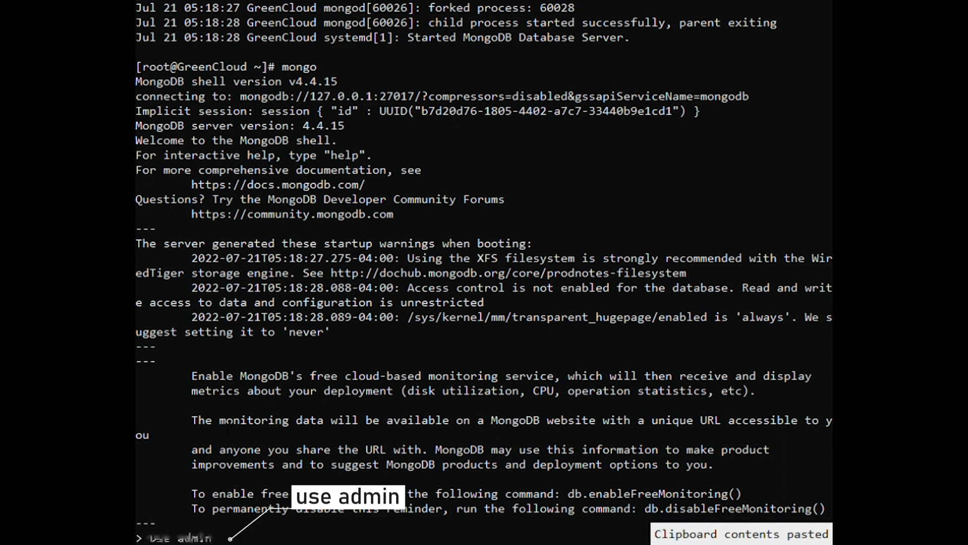
key(Return)
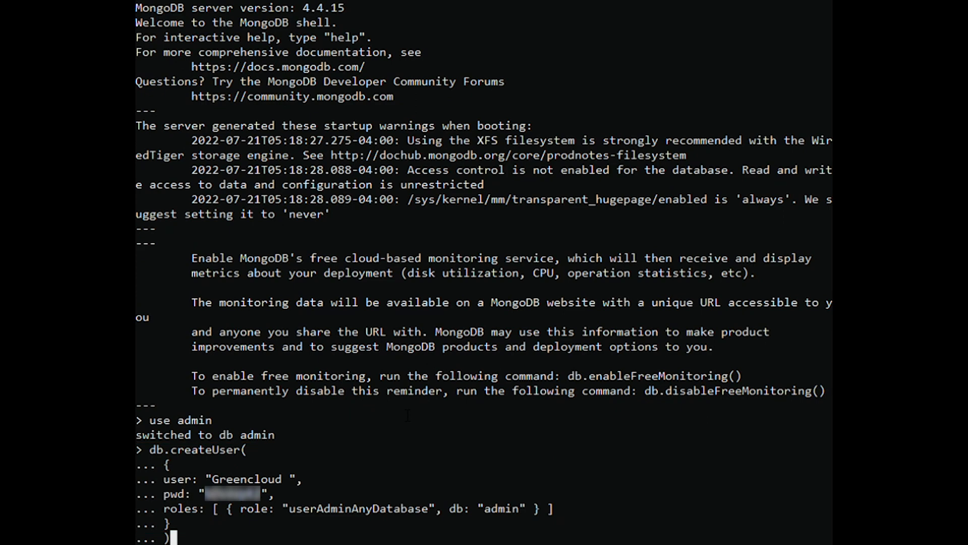
key(Return)
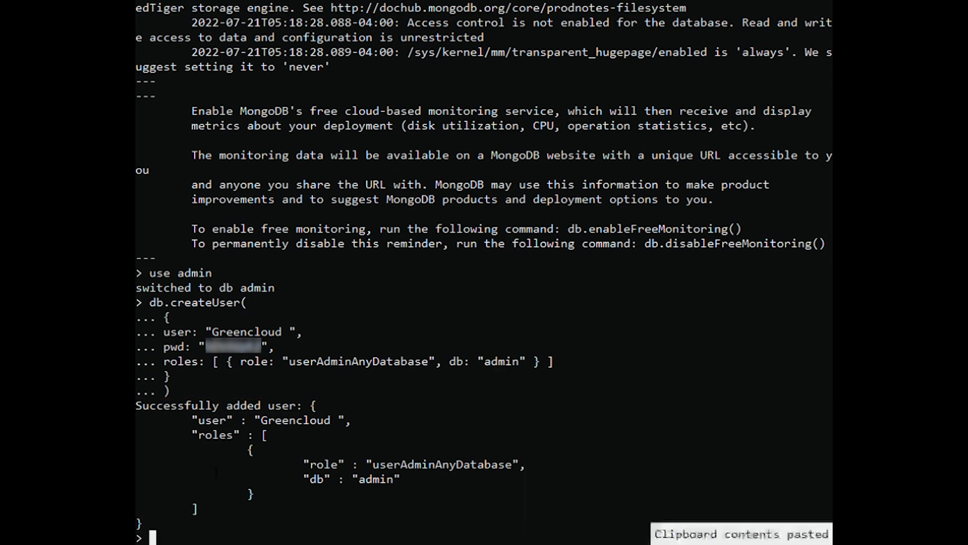
text(show users)
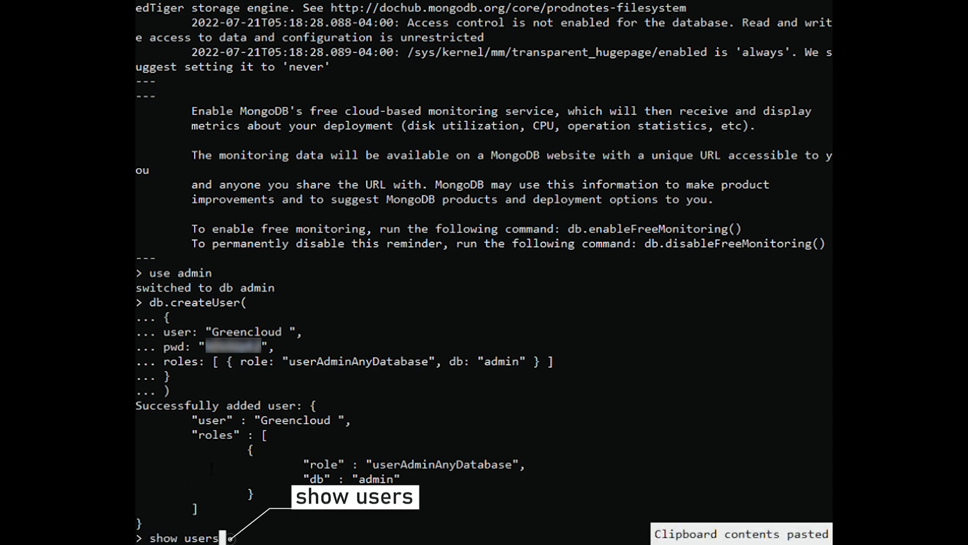
key(Return)
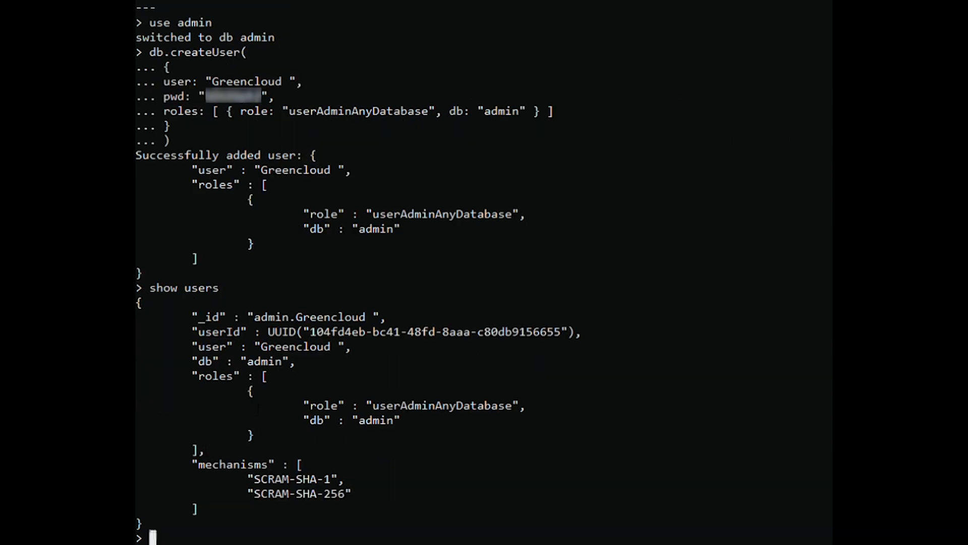